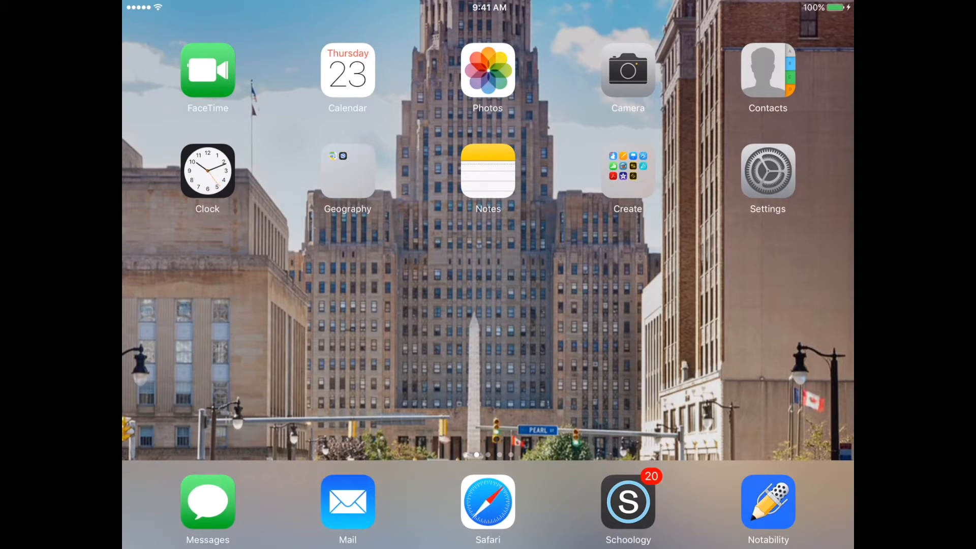
Launch iMovie from the Create folder on the Home Screen.
left_click(627, 172)
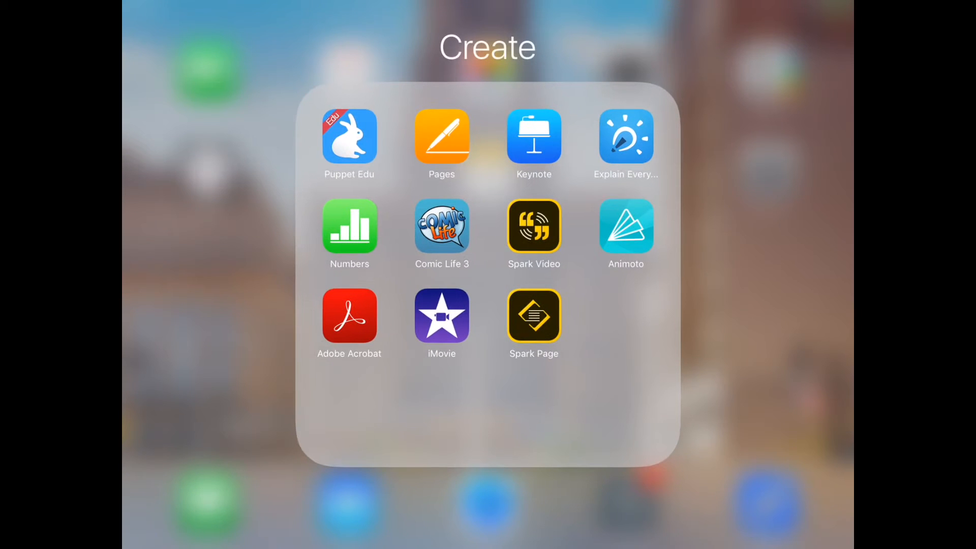
left_click(441, 316)
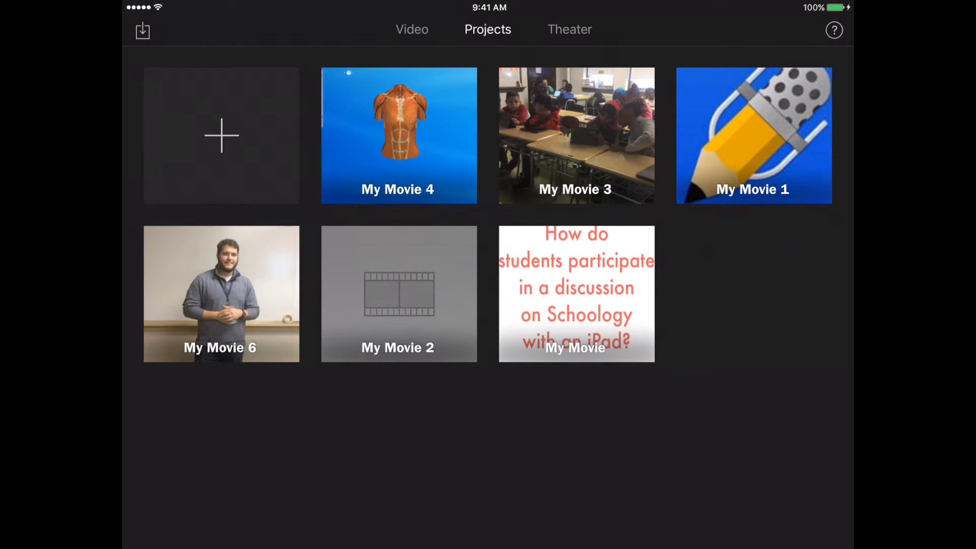
Start a new movie project and show the Video clips in the media picker.
left_click(221, 136)
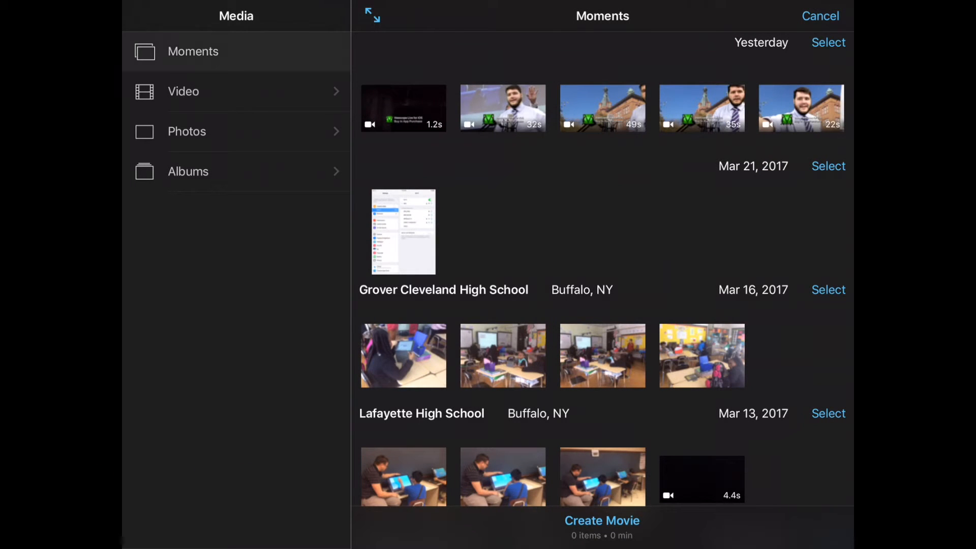
scroll("down", 3)
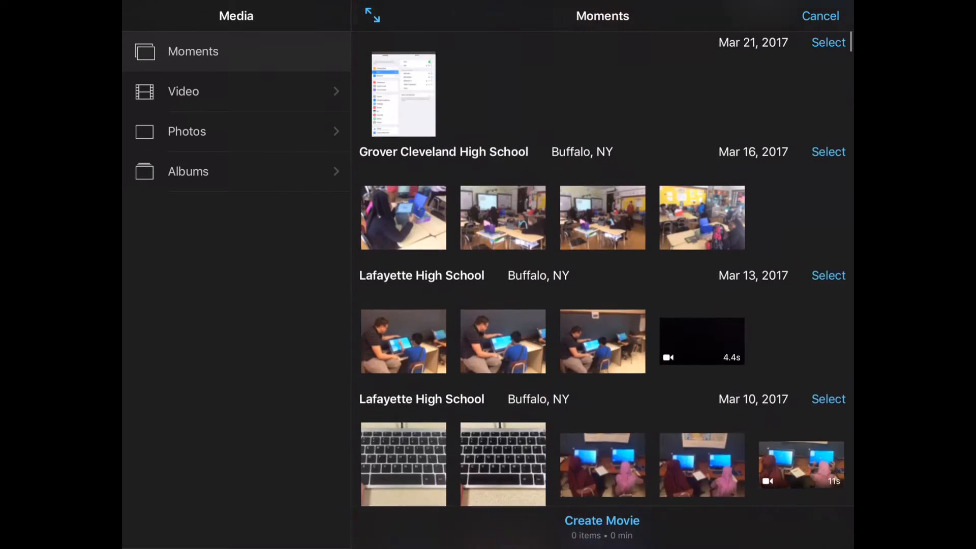
left_click(183, 91)
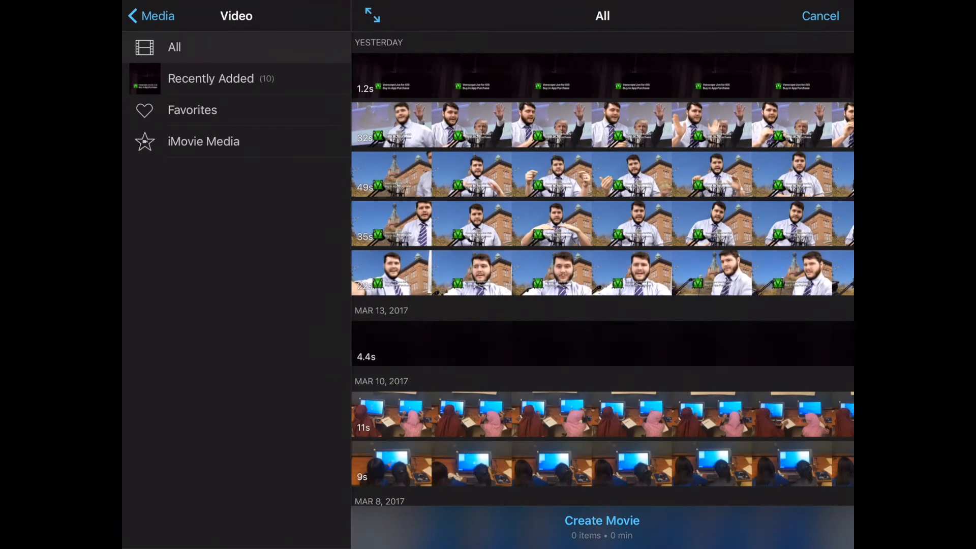
left_click(151, 16)
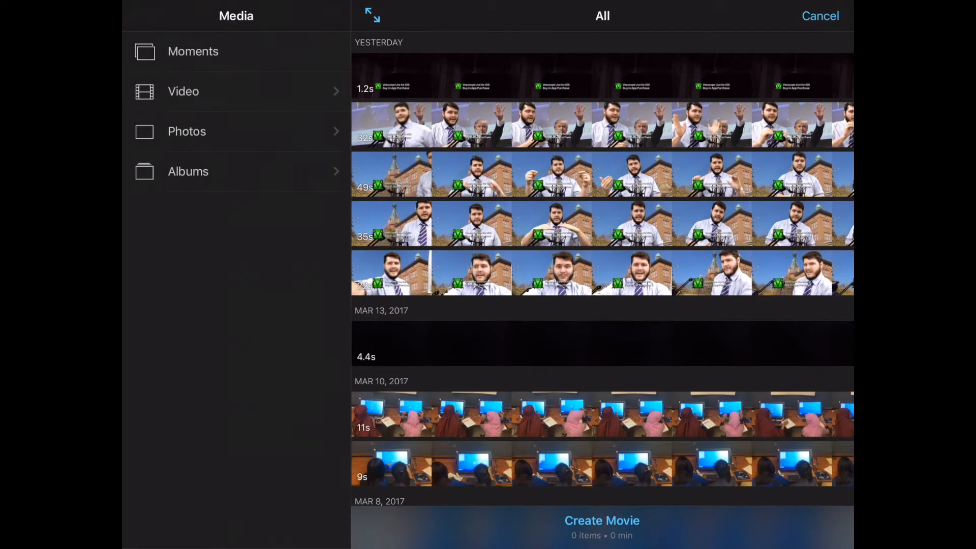
left_click(187, 131)
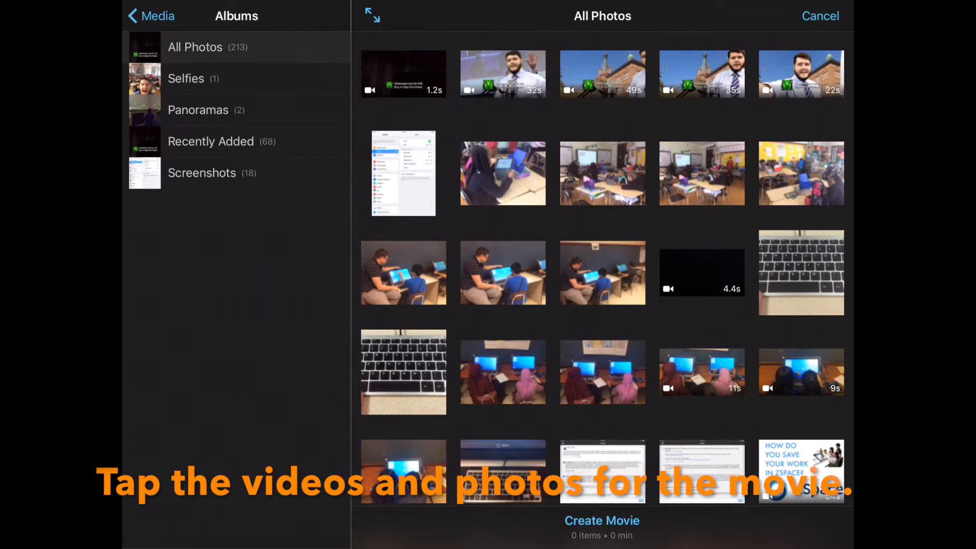
left_click(152, 16)
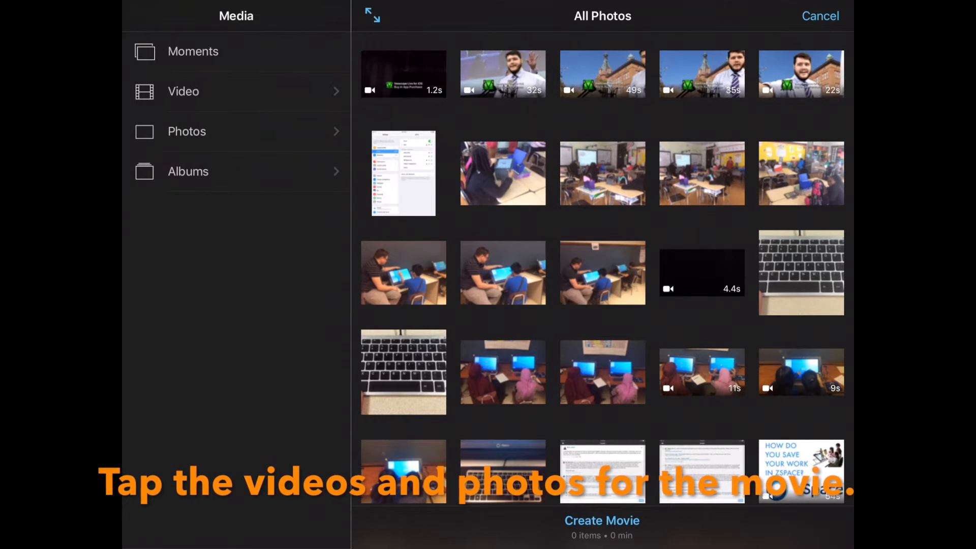
left_click(183, 91)
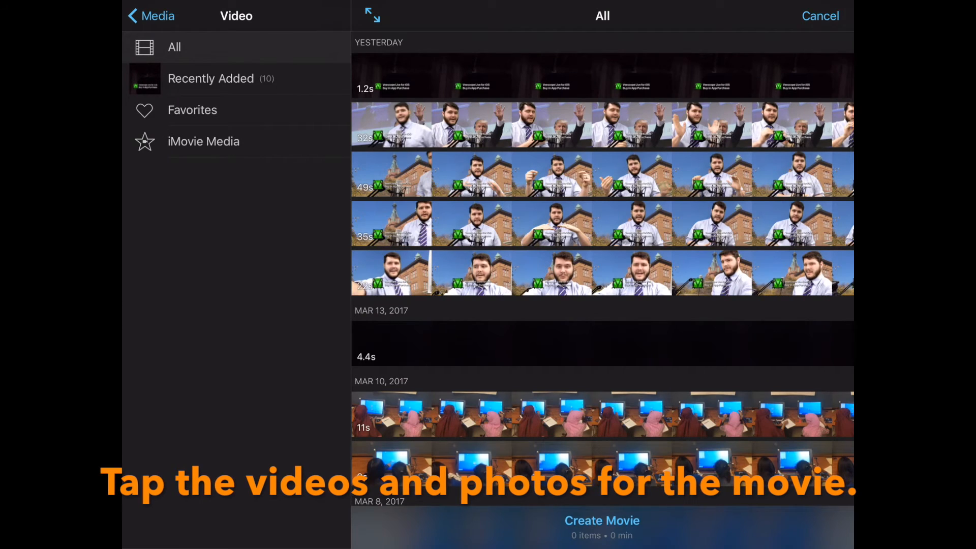
scroll("down", 3)
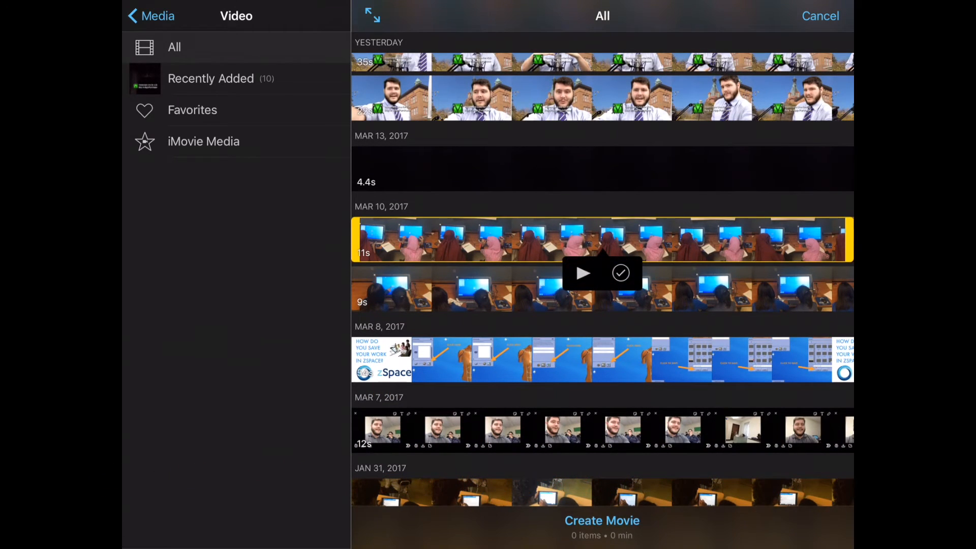
Add the 11-second and 9-second Mar 10 classroom clips, then browse Photos.
scroll("down", 3)
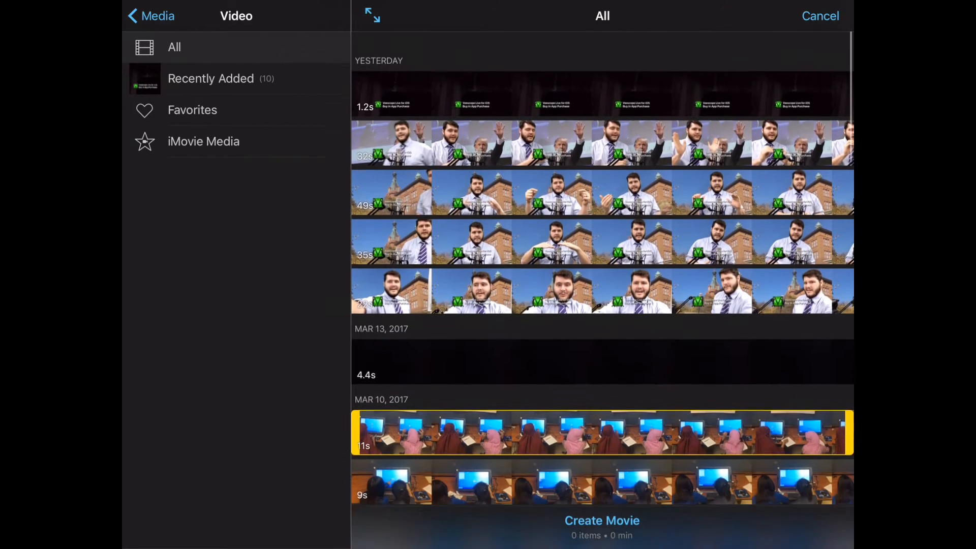
scroll("down", 3)
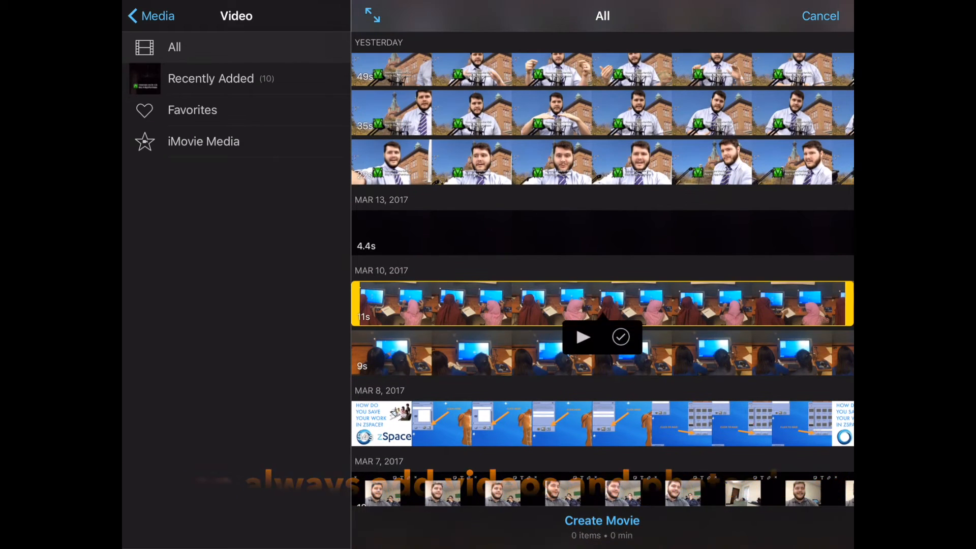
left_click(620, 336)
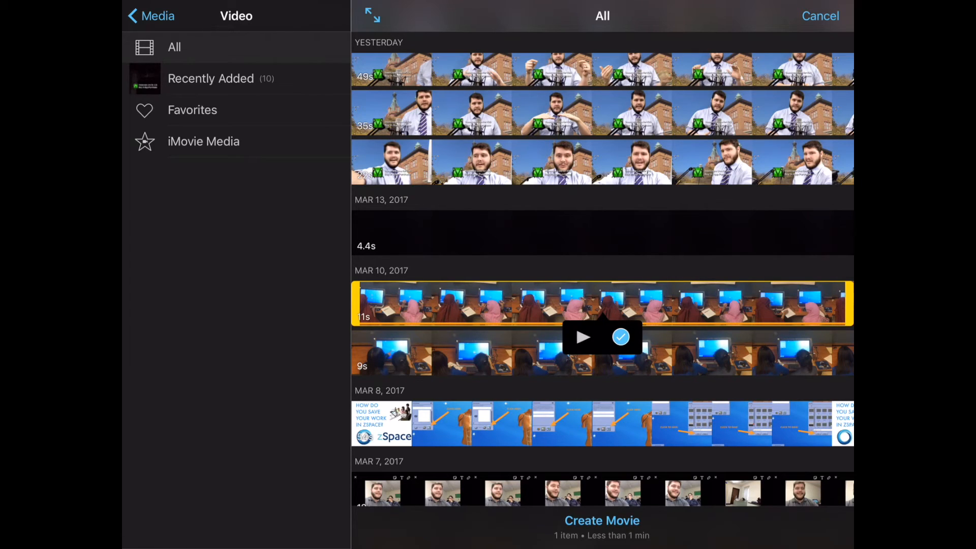
left_click(602, 352)
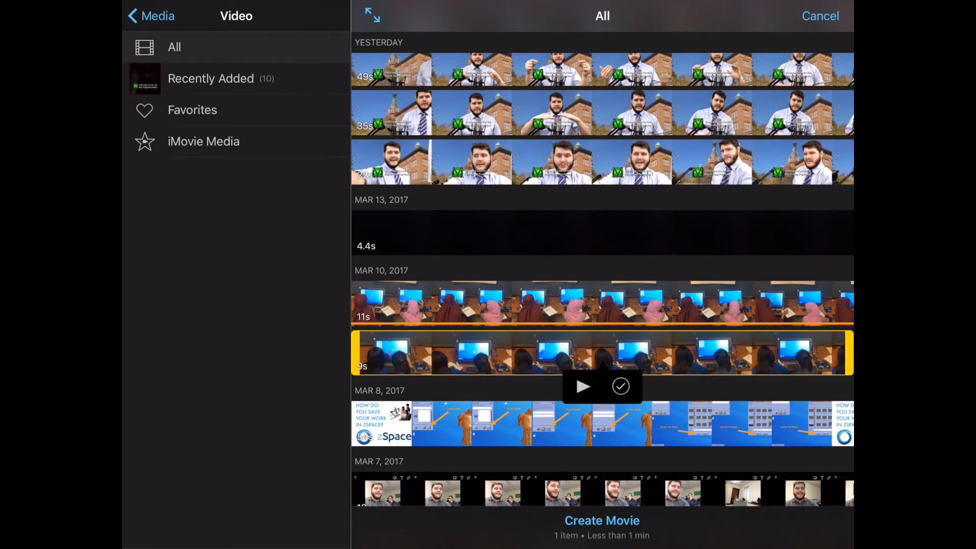
left_click(620, 386)
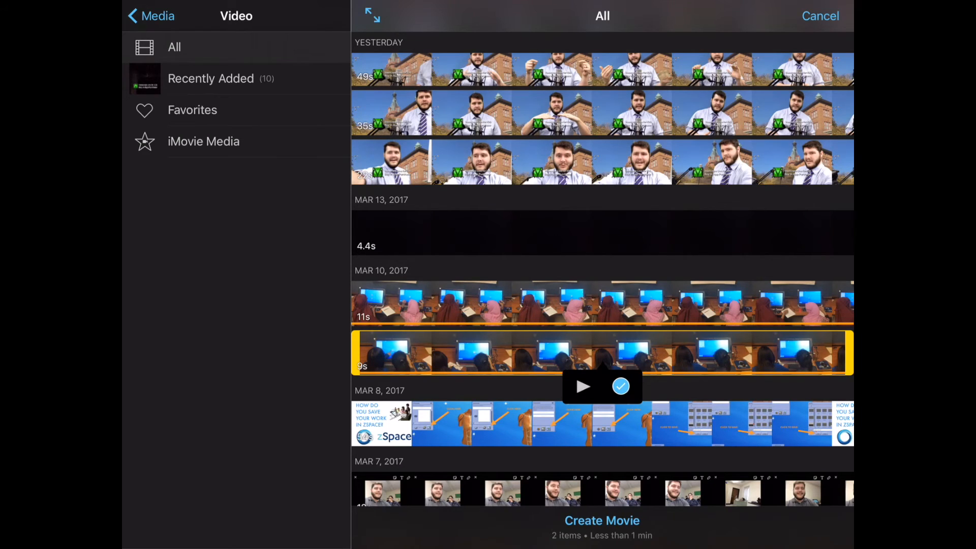
left_click(151, 16)
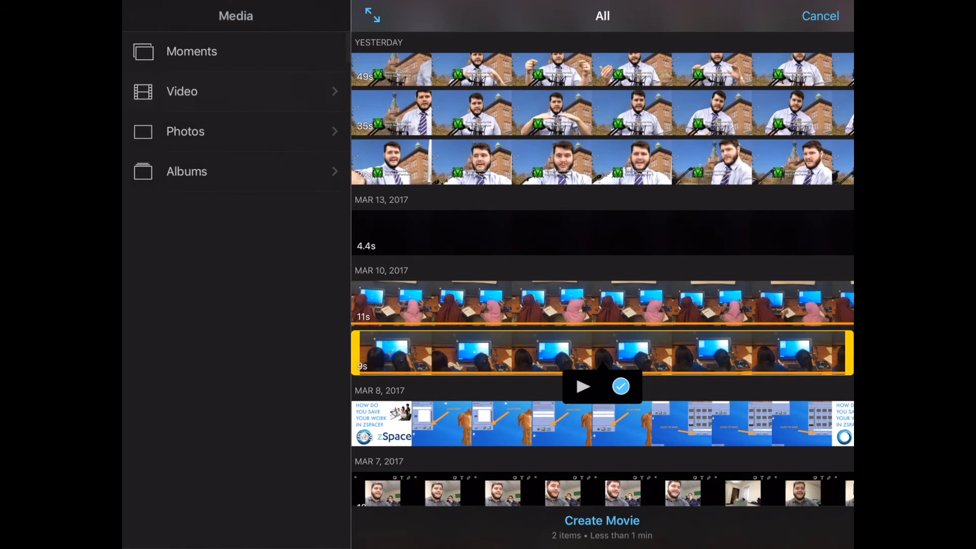
left_click(187, 131)
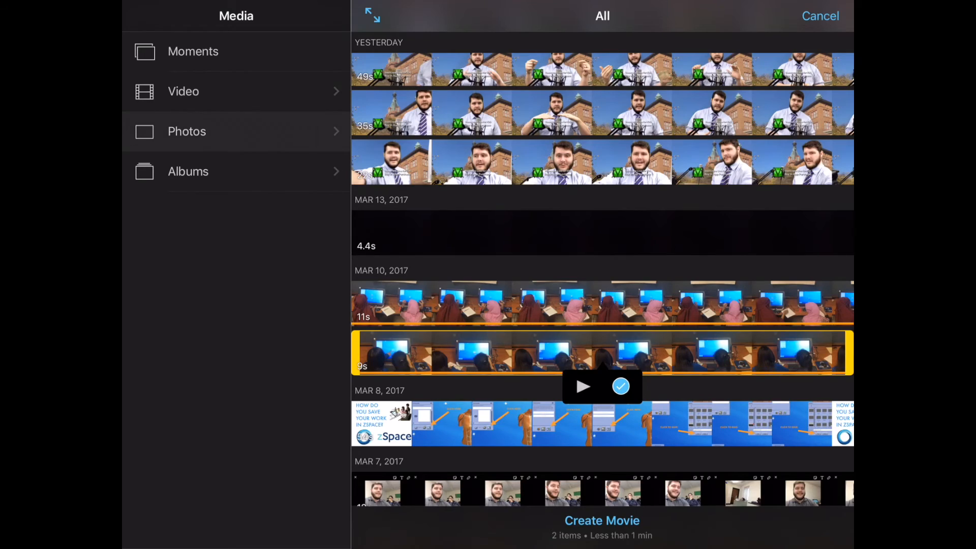
left_click(187, 131)
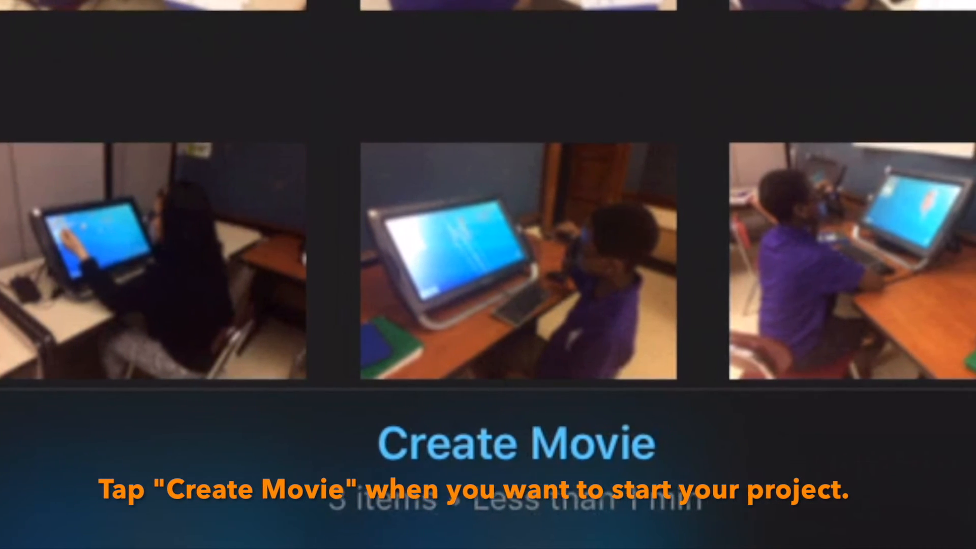
Create the movie from the selected clips and photo.
left_click(515, 442)
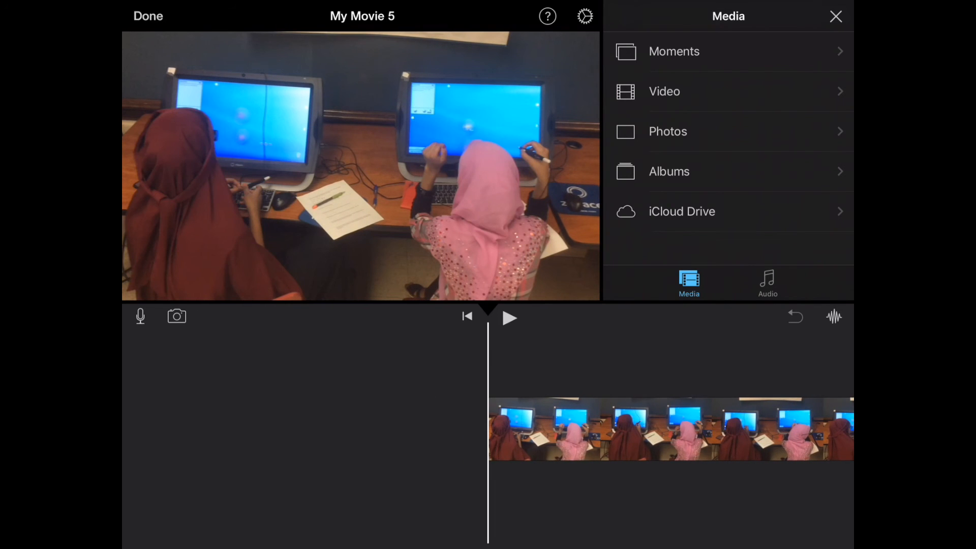
Preview My Movie 5, then exit the editor to its 31-second overview page.
left_click(509, 317)
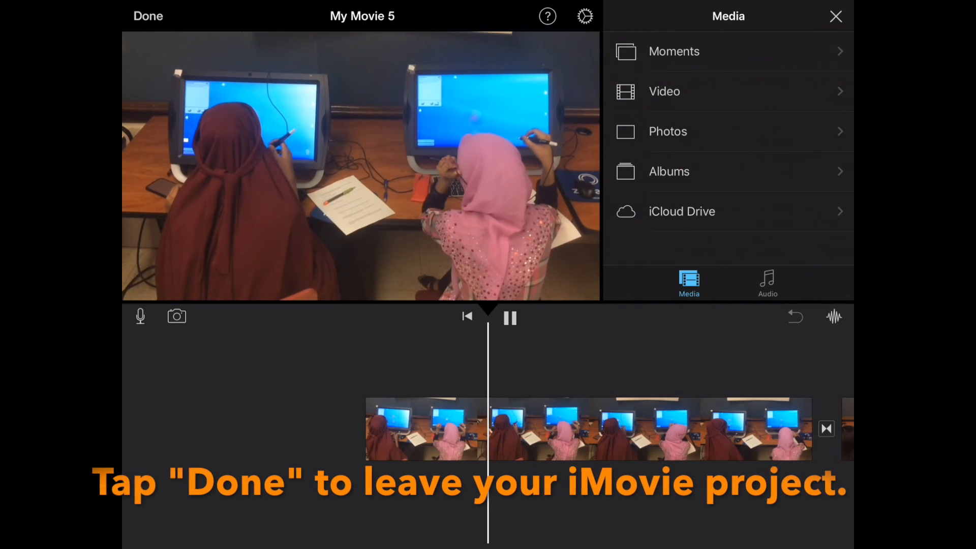
left_click(148, 16)
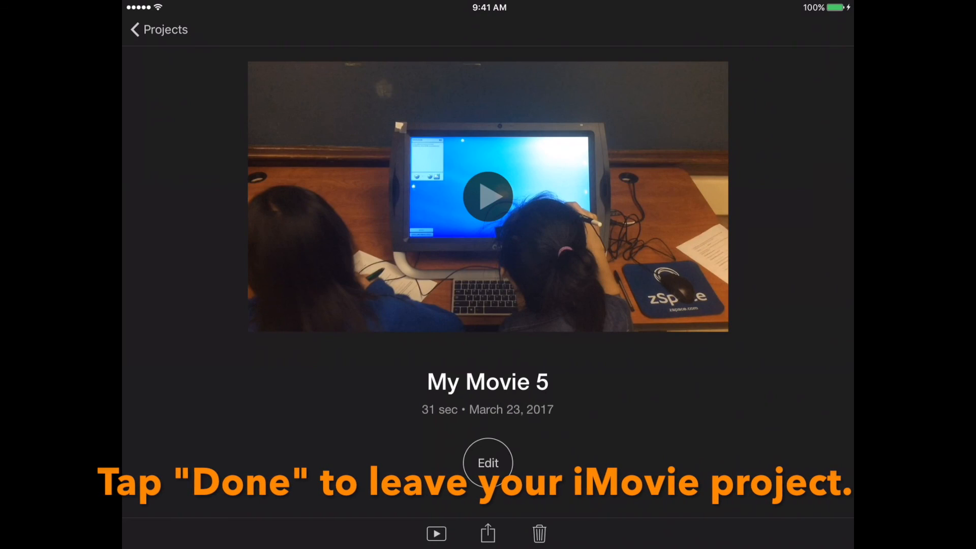